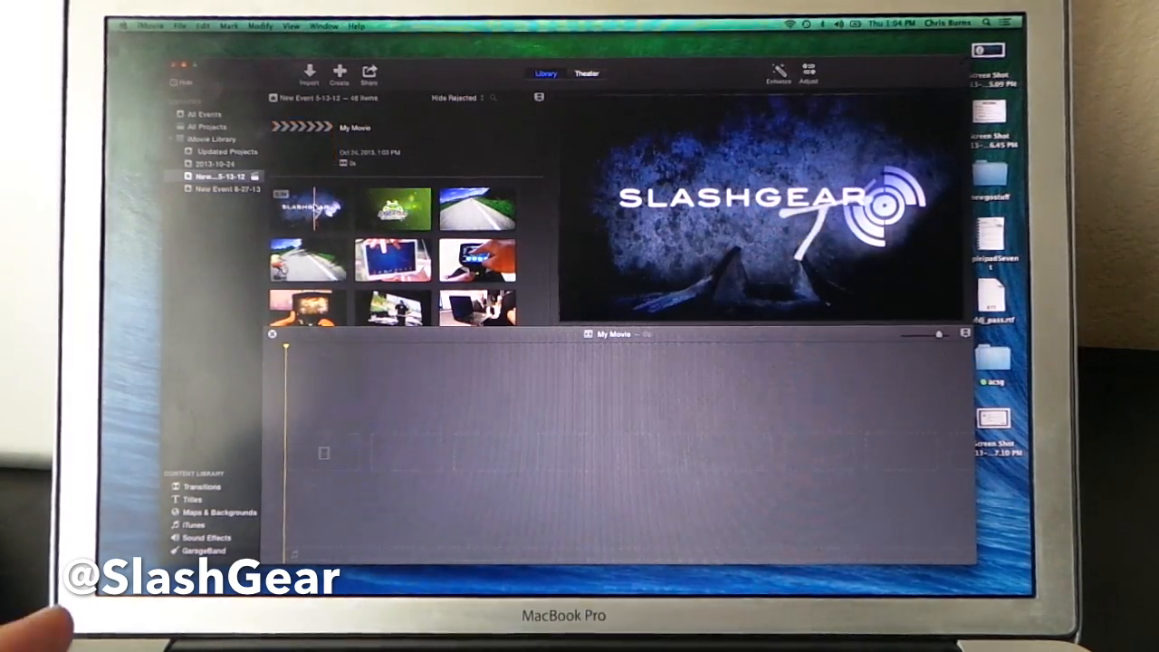
# Add the SlashGear intro clip from the event browser as the movie's first shot
pyautogui.click(303, 140)
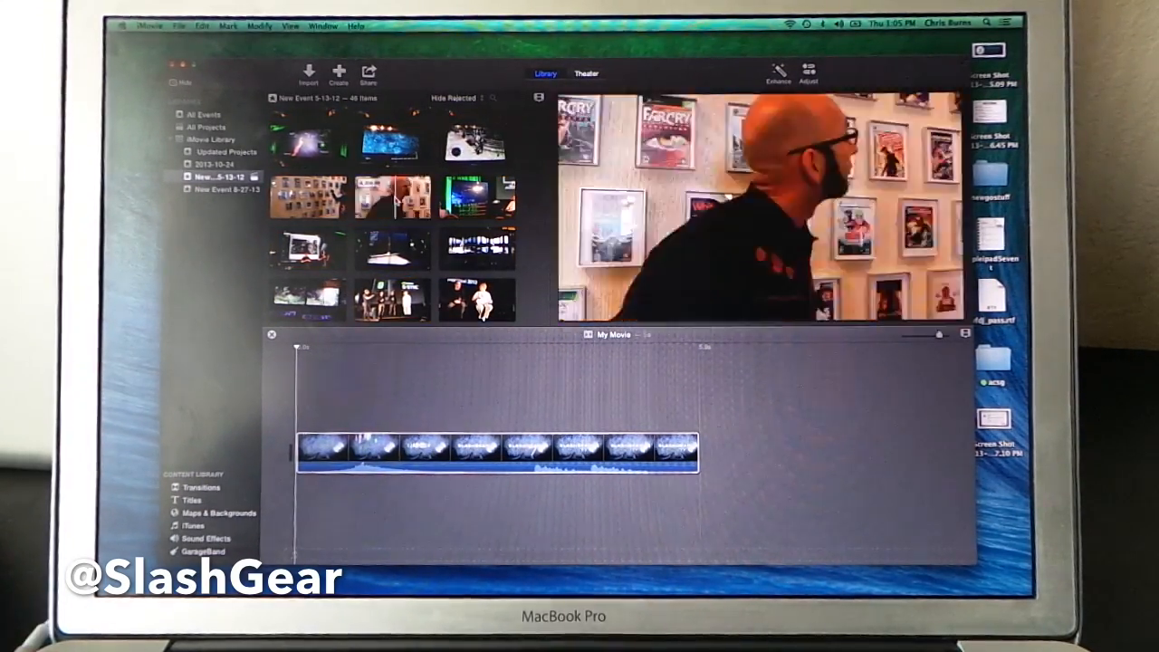
# Place the interview clip after the intro and show the transitions collection
pyautogui.click(393, 197)
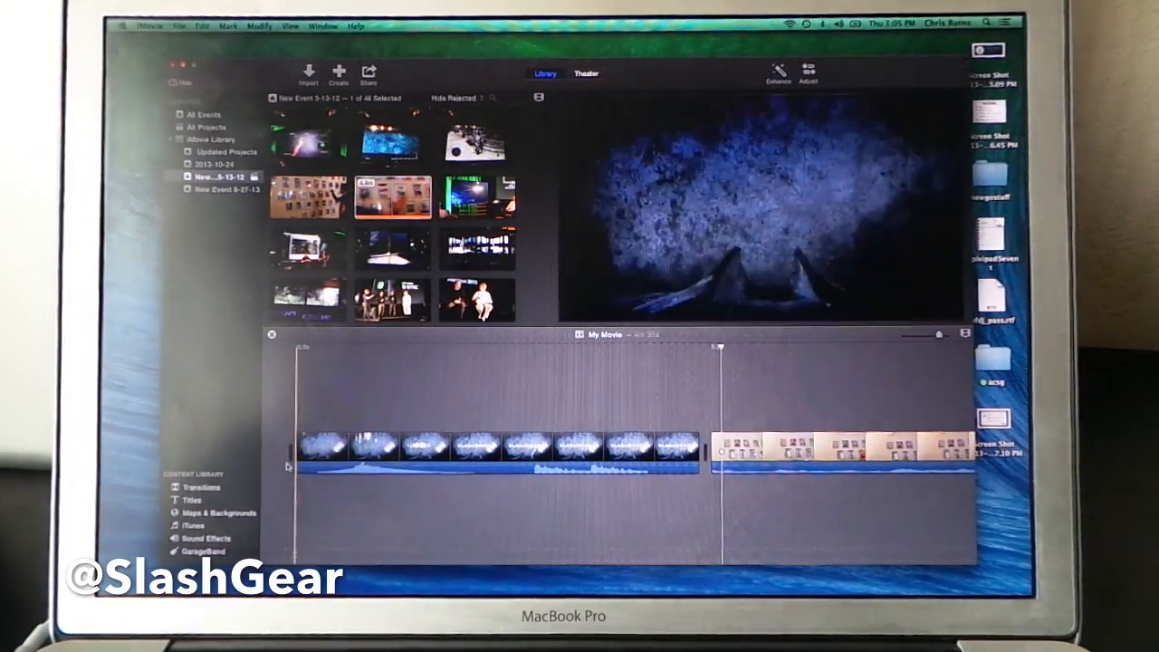
pyautogui.click(201, 487)
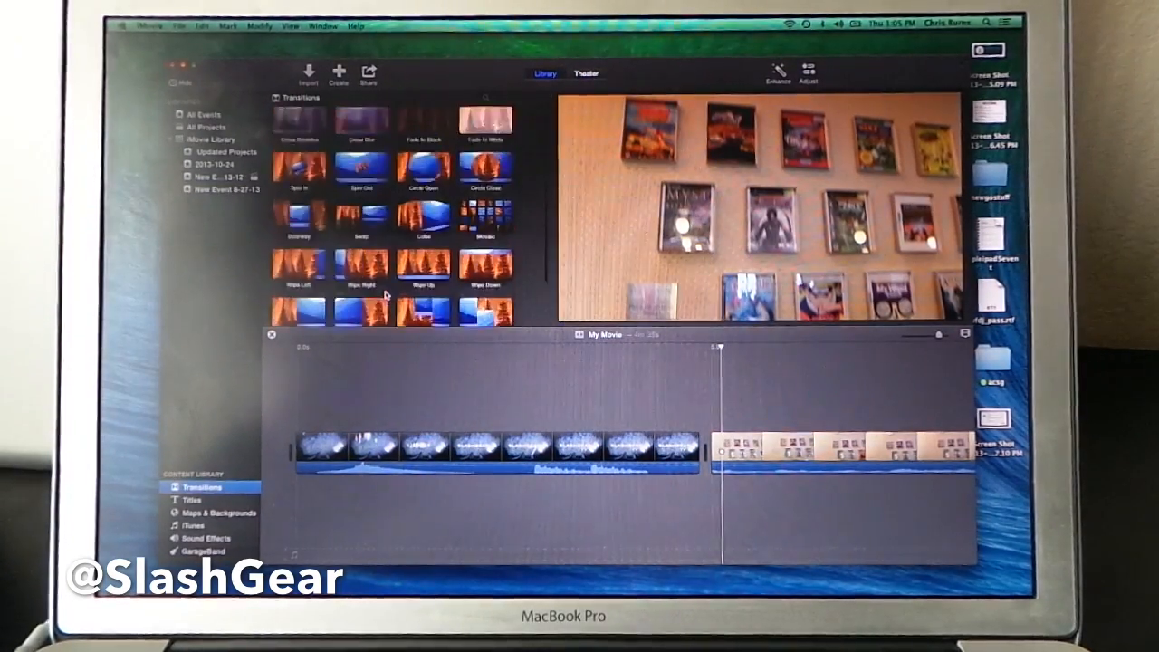
# Browse the transition styles and place one between the intro and interview clips
pyautogui.scroll(-3)
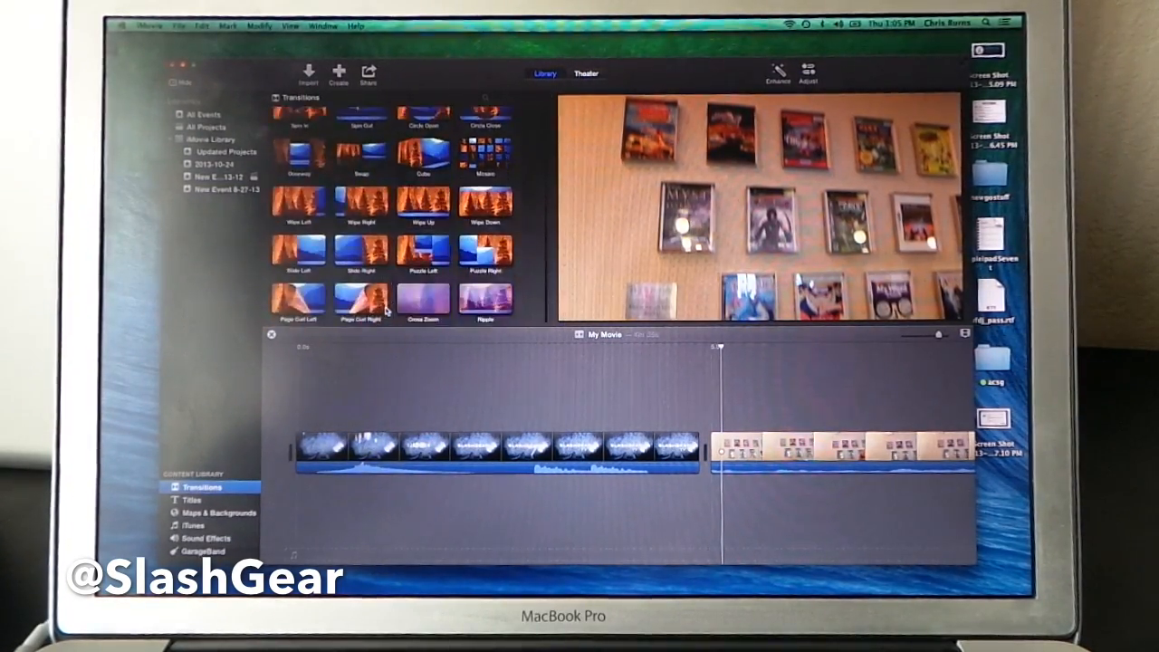
pyautogui.click(423, 299)
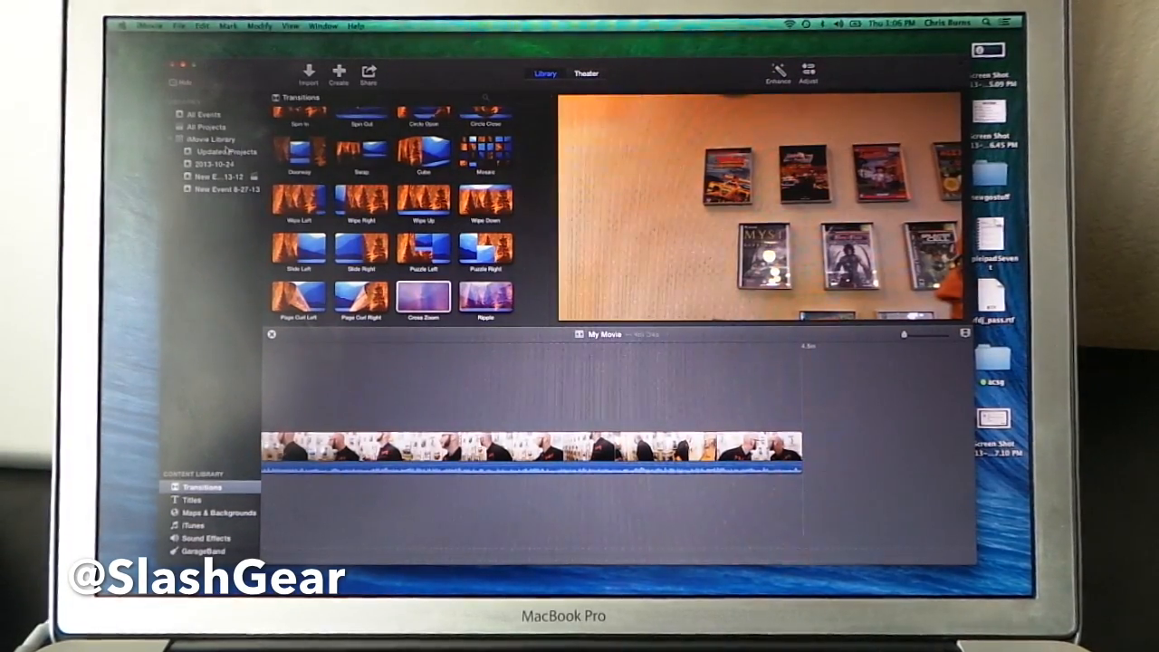
# Add the short SlashGear clip from the event after the interview and reopen Transitions
pyautogui.click(216, 164)
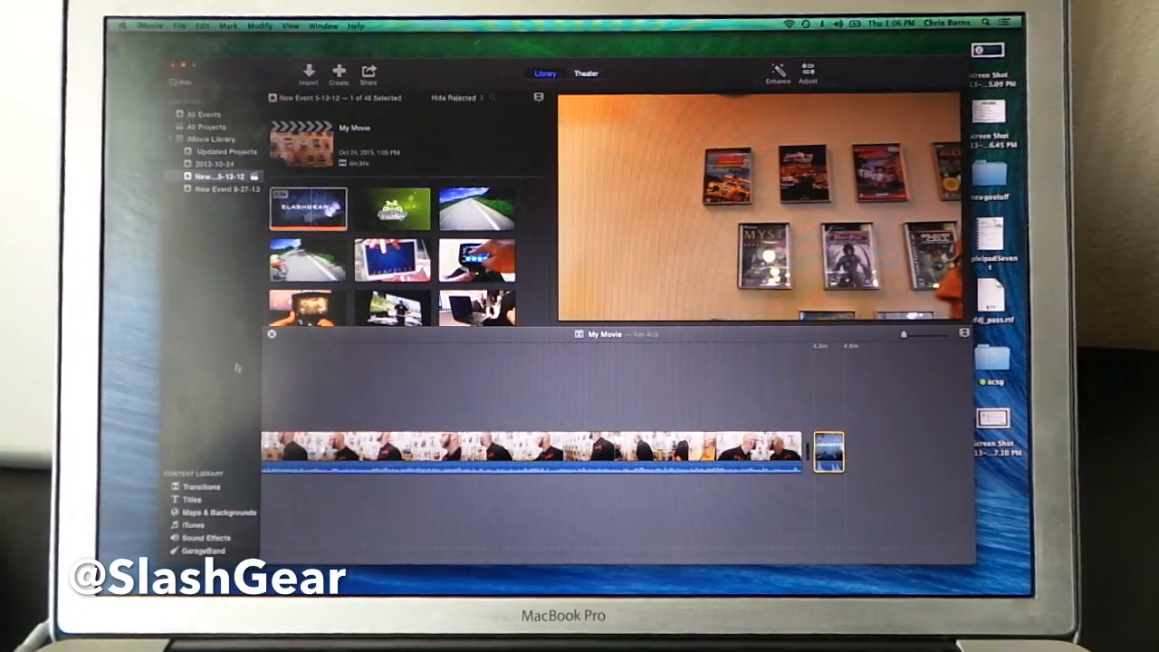
pyautogui.click(199, 486)
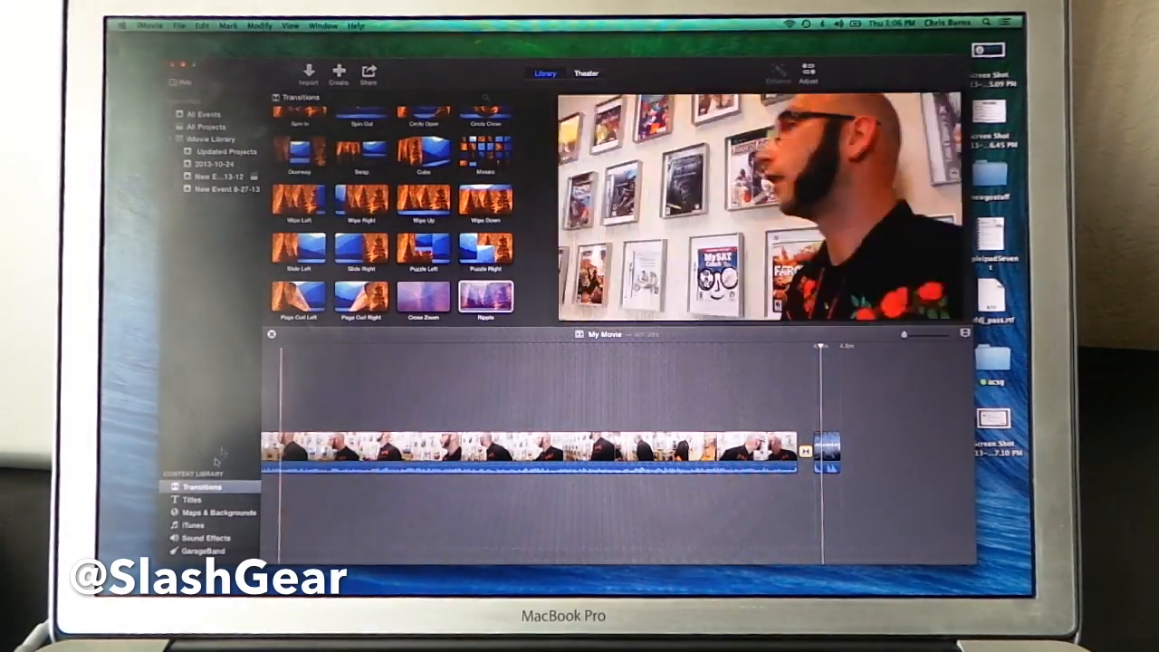
# Link the interview to the closing clip with a transition and show the titles collection
pyautogui.click(190, 499)
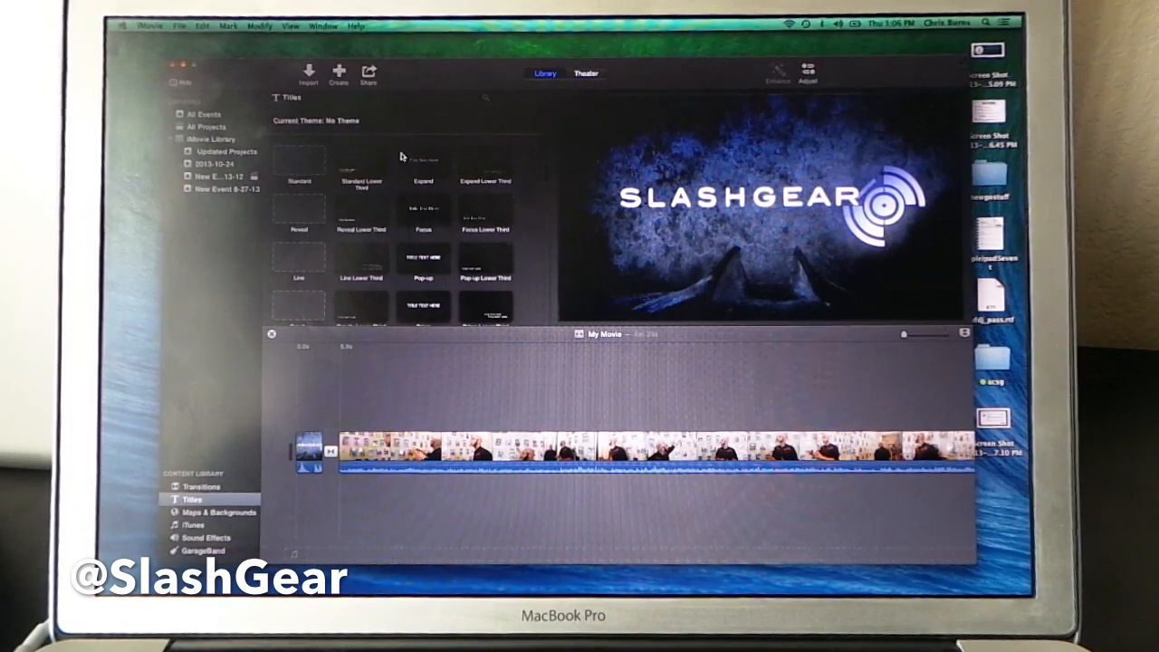
pyautogui.moveTo(427, 151)
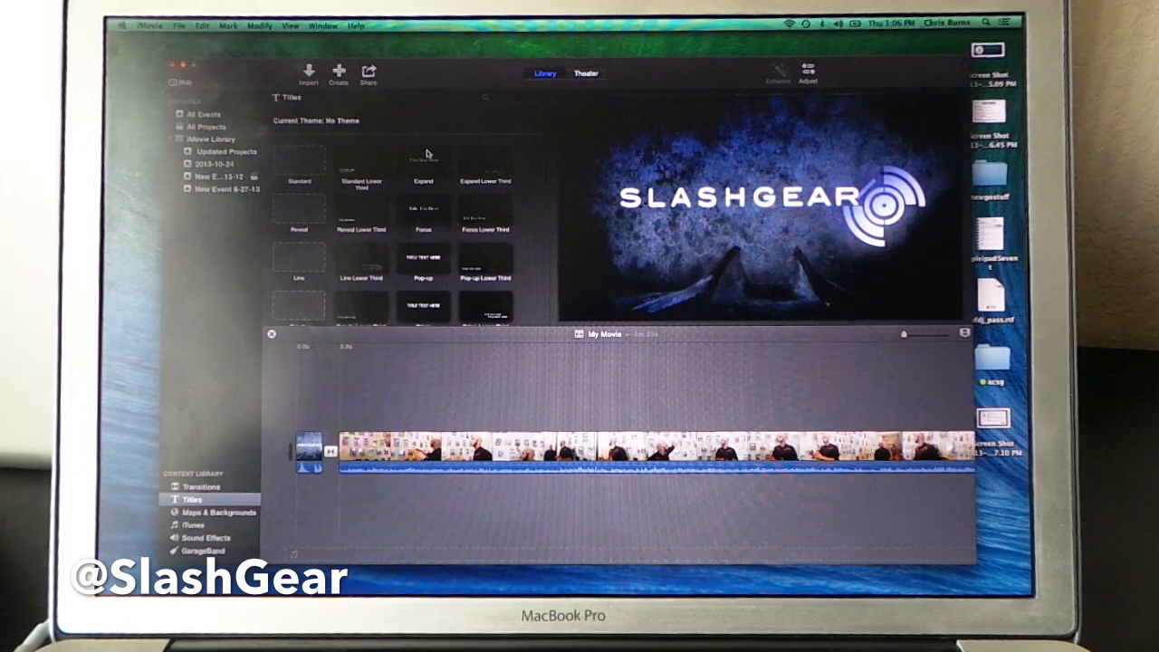
pyautogui.moveTo(398, 225)
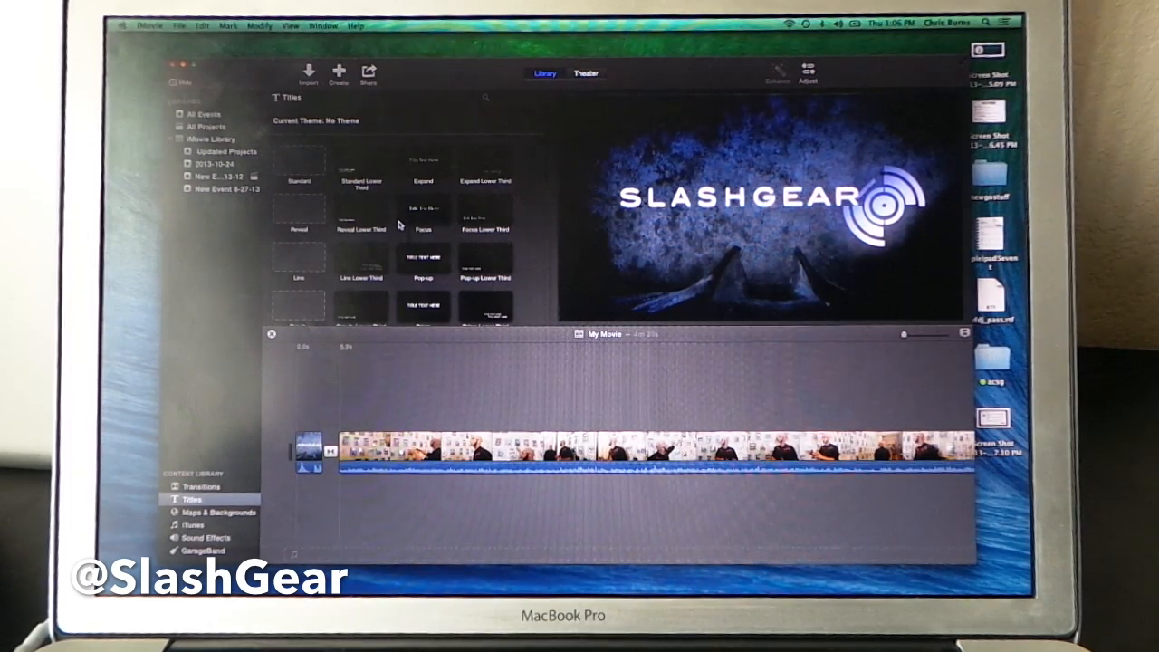
pyautogui.moveTo(344, 163)
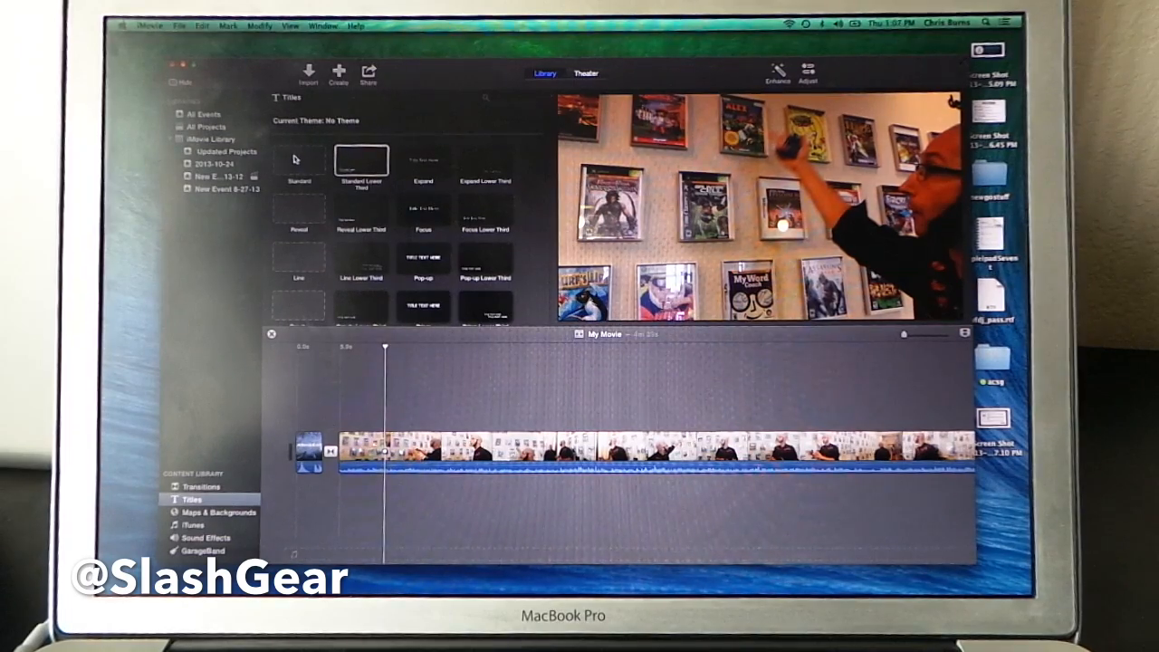
pyautogui.click(297, 159)
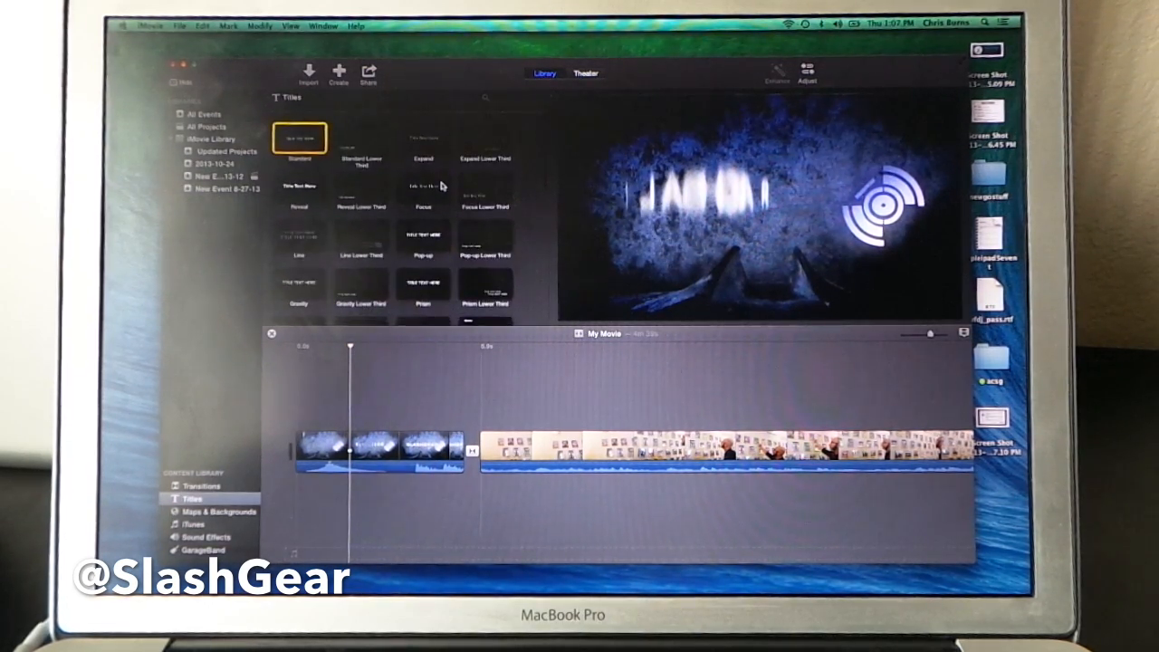
# Preview the Standard and Lower Third title styles over the SlashGear intro clip
pyautogui.click(361, 260)
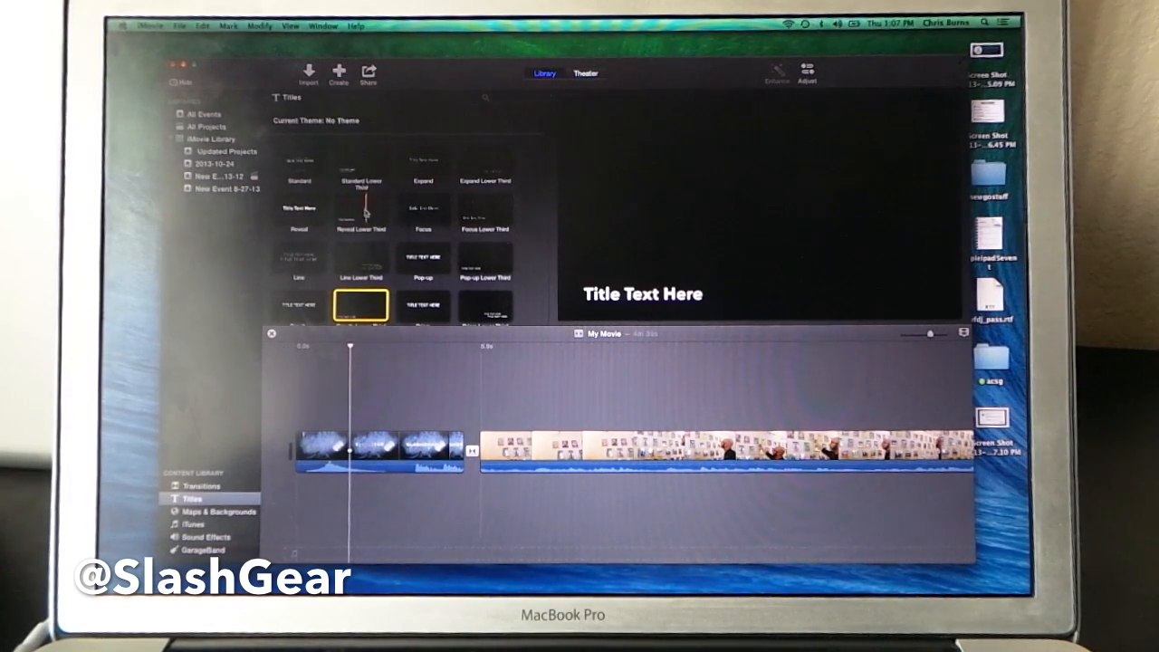
pyautogui.click(361, 160)
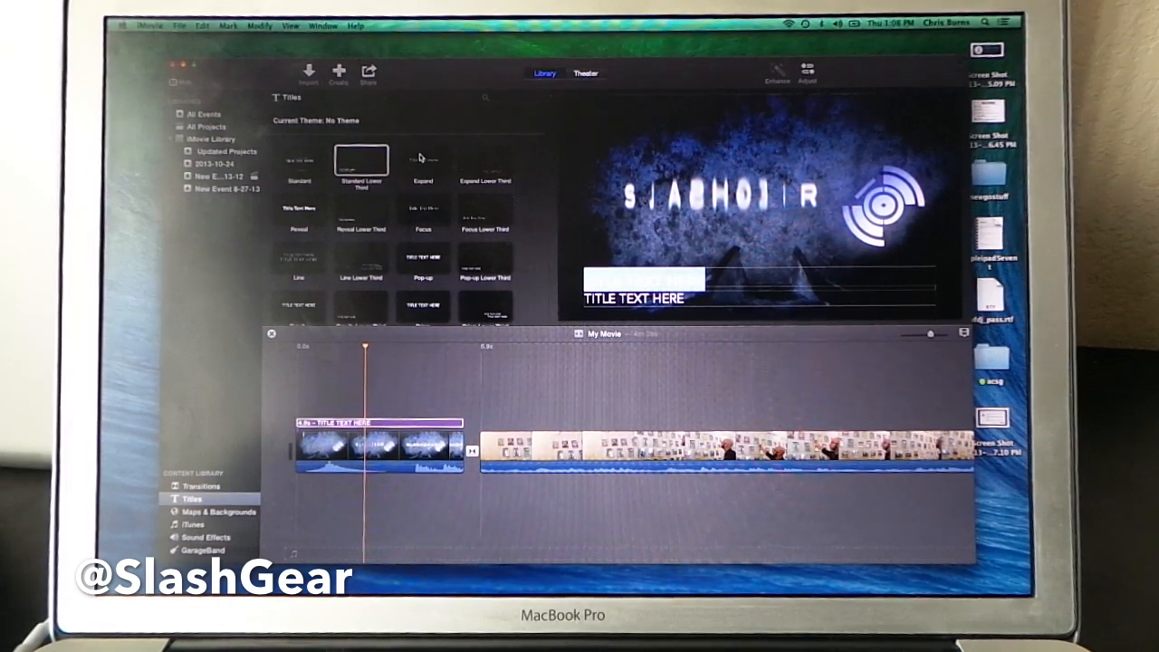
pyautogui.moveTo(333, 429)
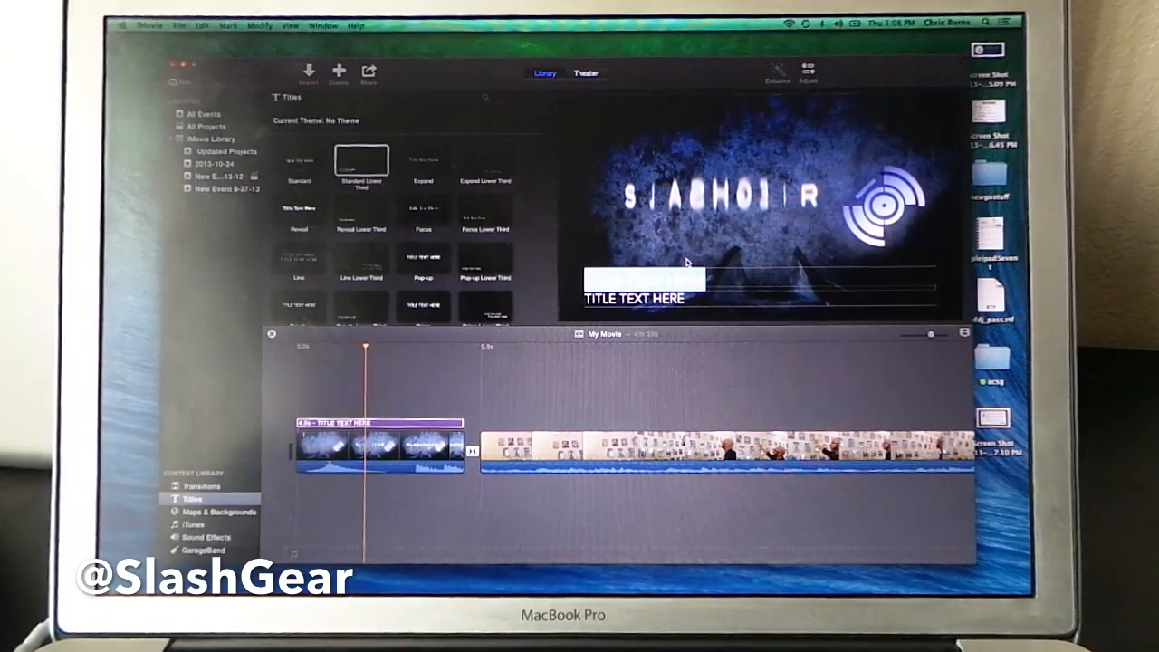
# Enter 'UBISOFT TOUR WALL OF FAME' with byline 'CHRIS BURNS FOR SLASHGEAR' in the lower third
pyautogui.write('UBI')
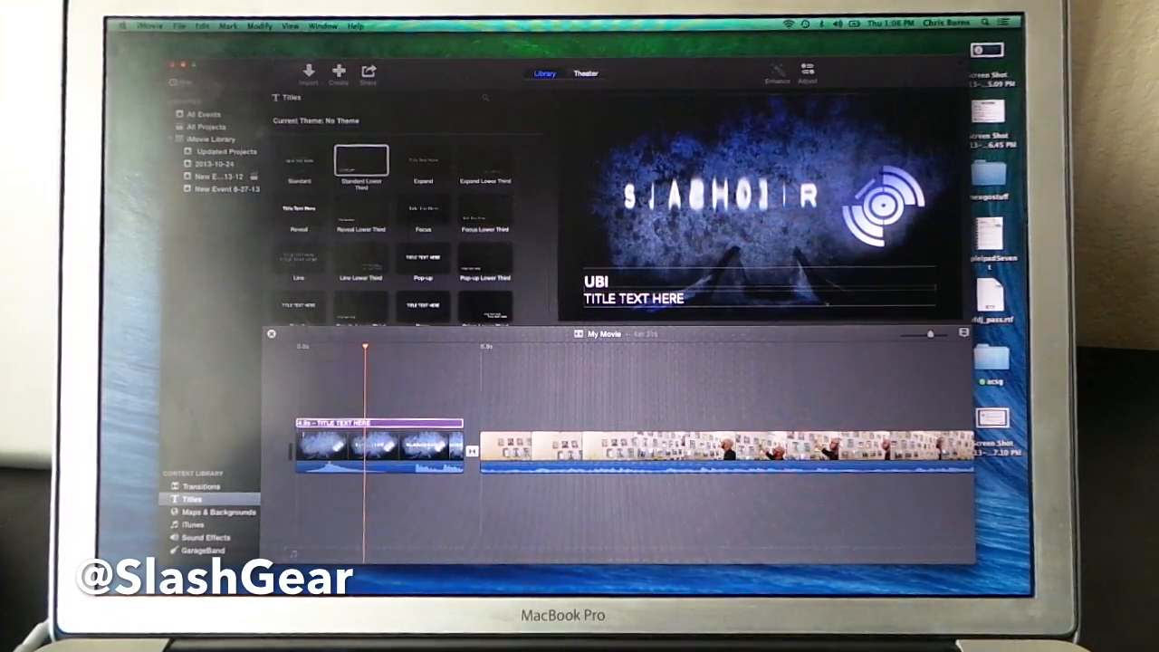
pyautogui.write('SOFT T')
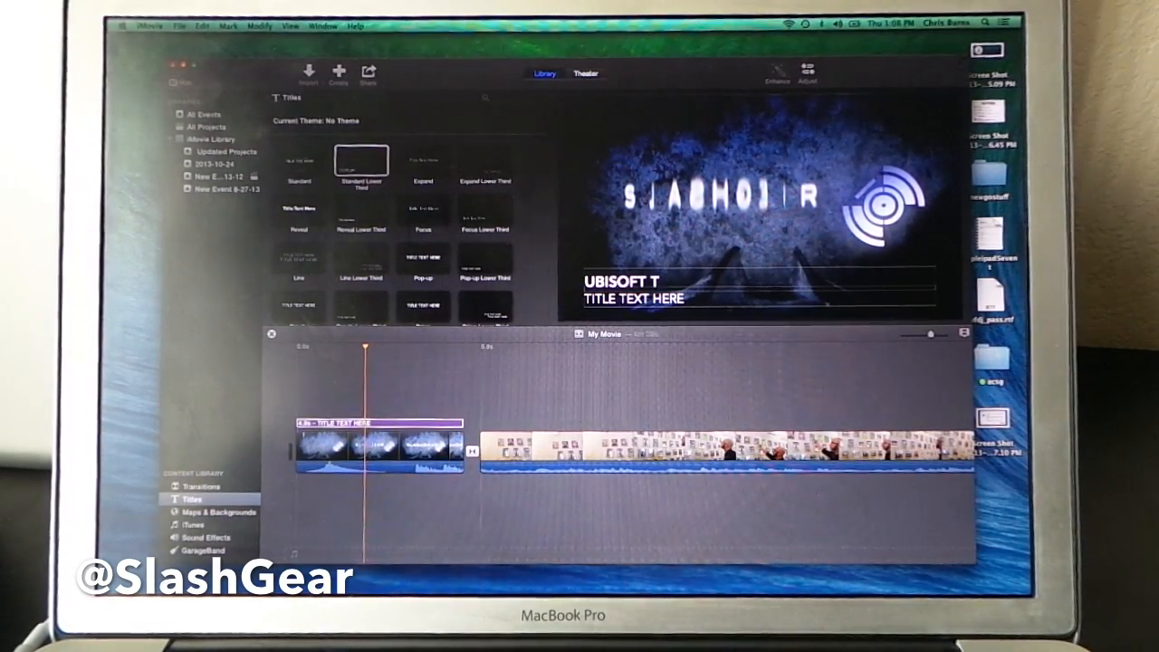
pyautogui.write('OUR WALL OF FAME')
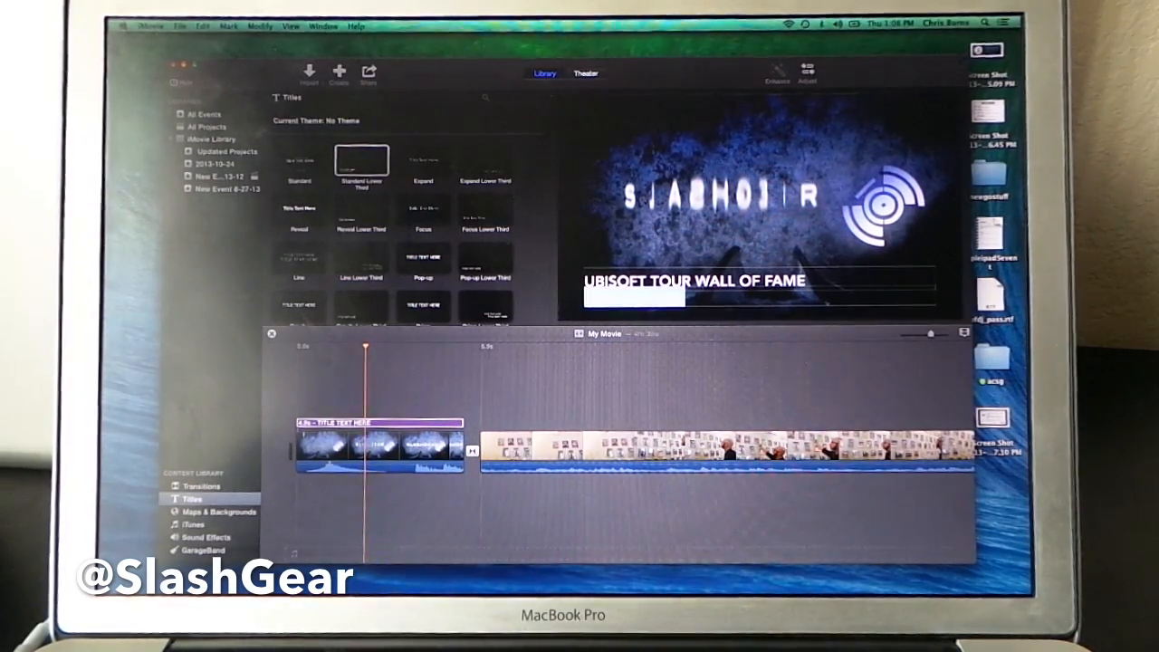
pyautogui.write('CHRIS BURNS')
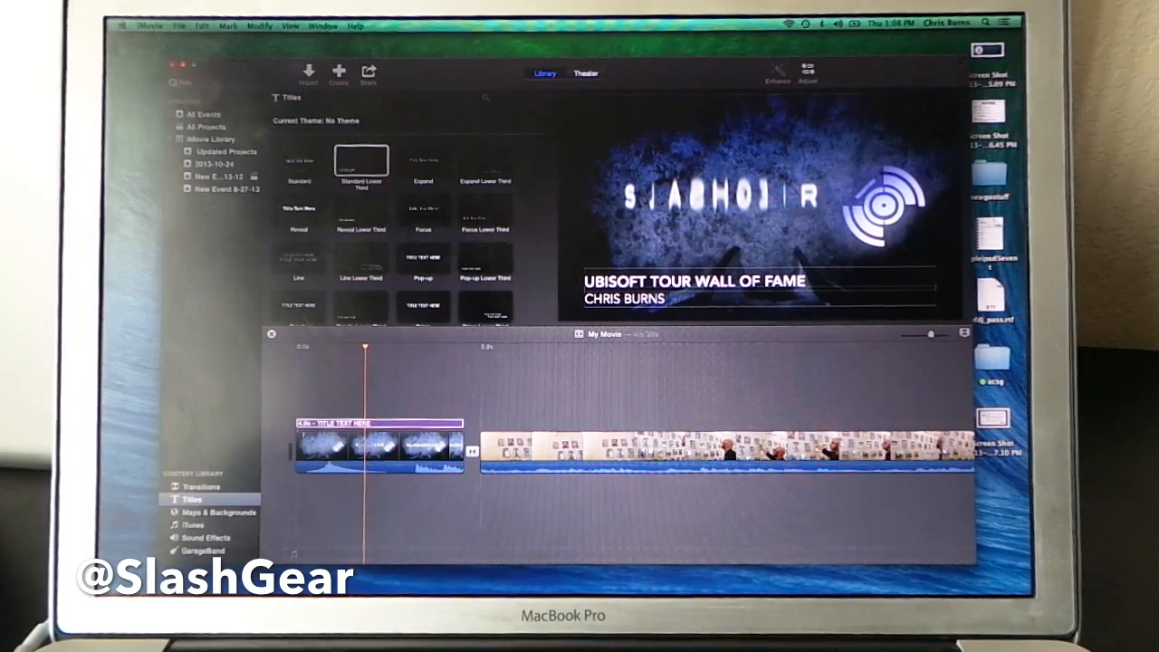
pyautogui.write('FOR SLASHGEAR')
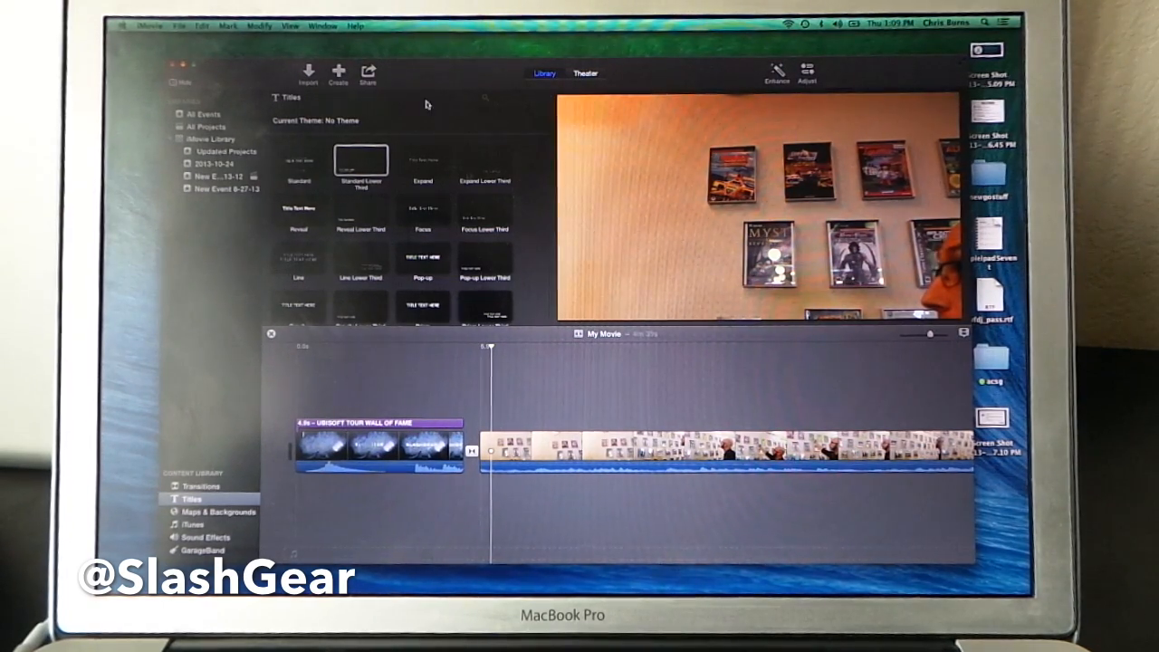
# Share My Movie to Theater from the Share menu
pyautogui.click(178, 24)
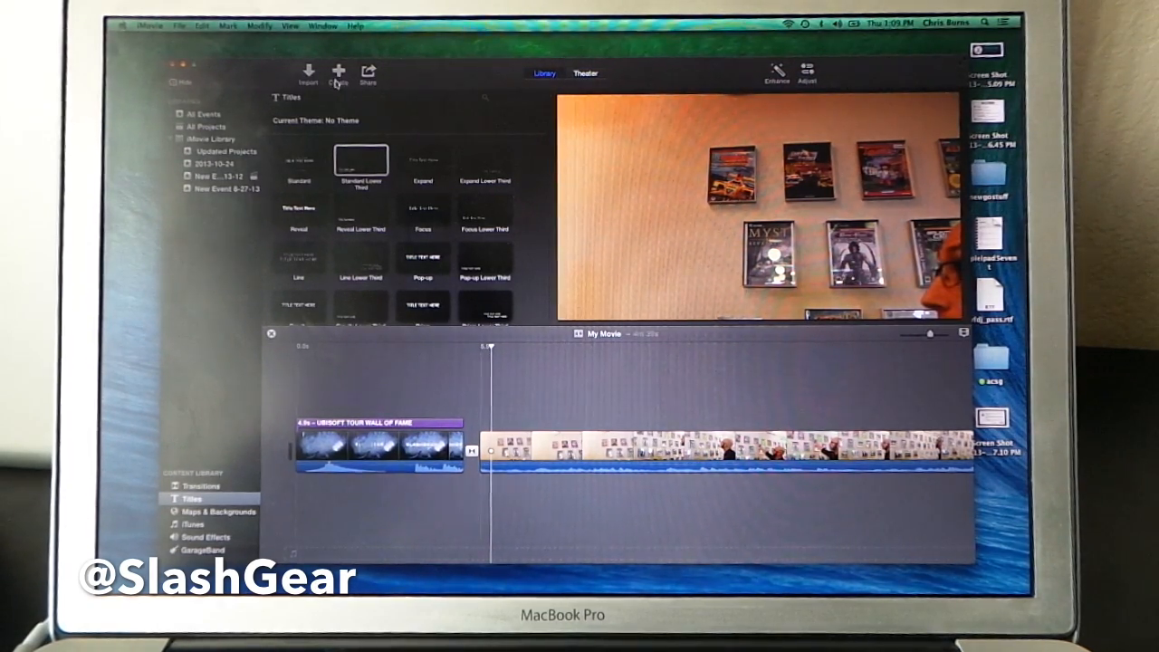
pyautogui.click(367, 72)
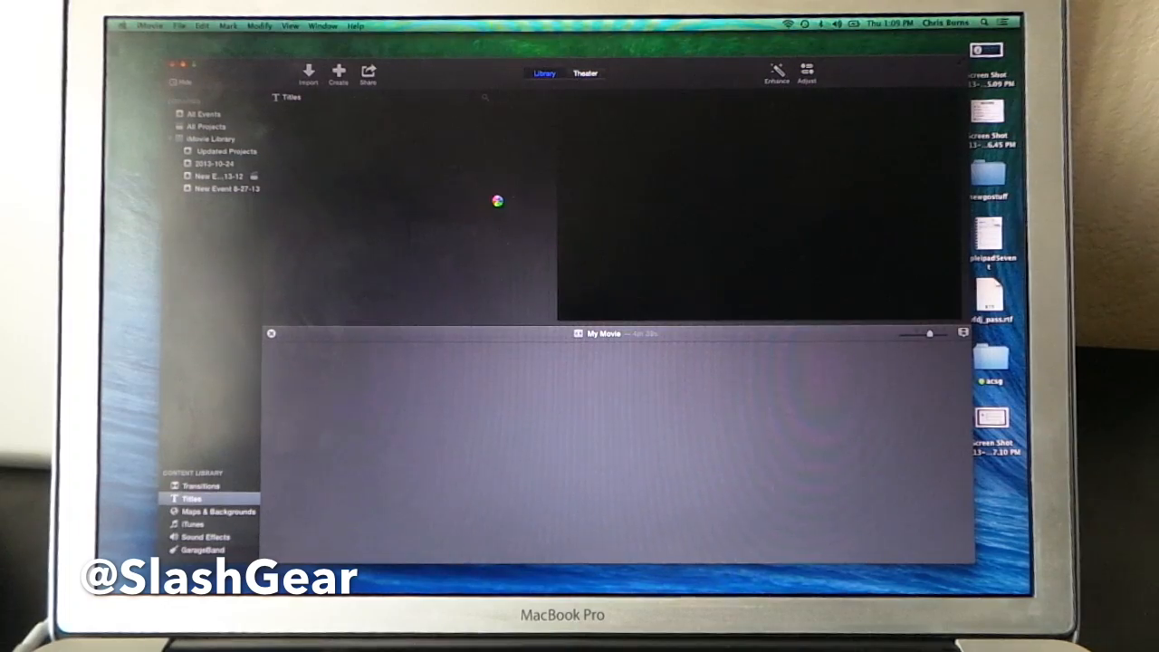
# View My Movie in the Theater, where it is still being created
pyautogui.click(585, 74)
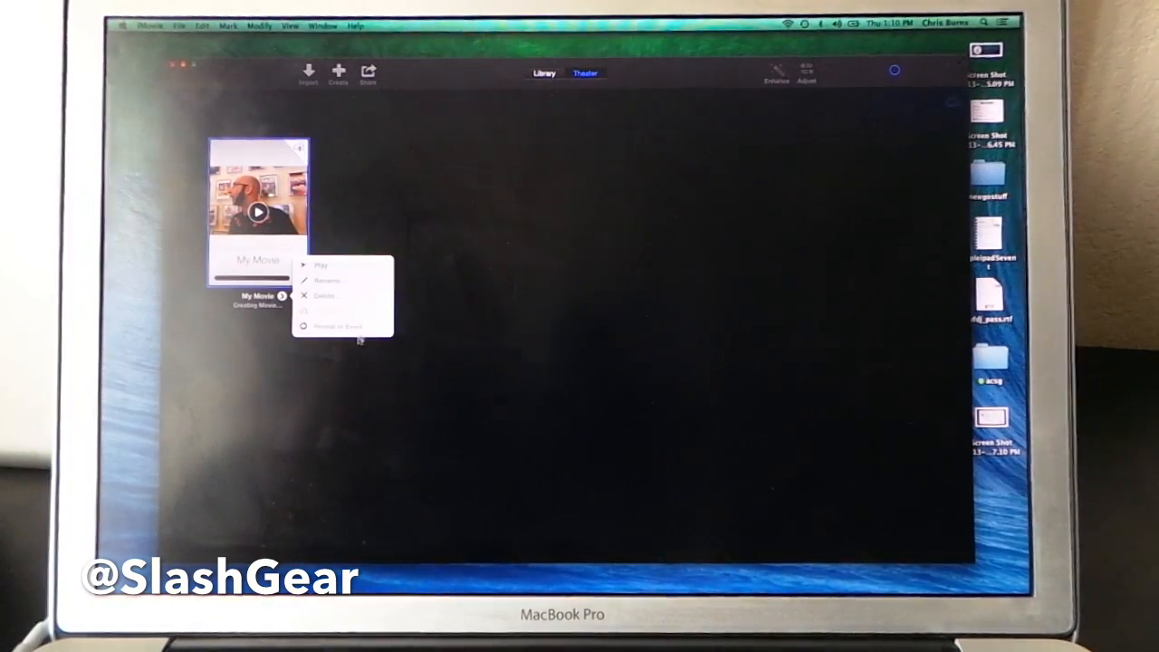
pyautogui.moveTo(342, 326)
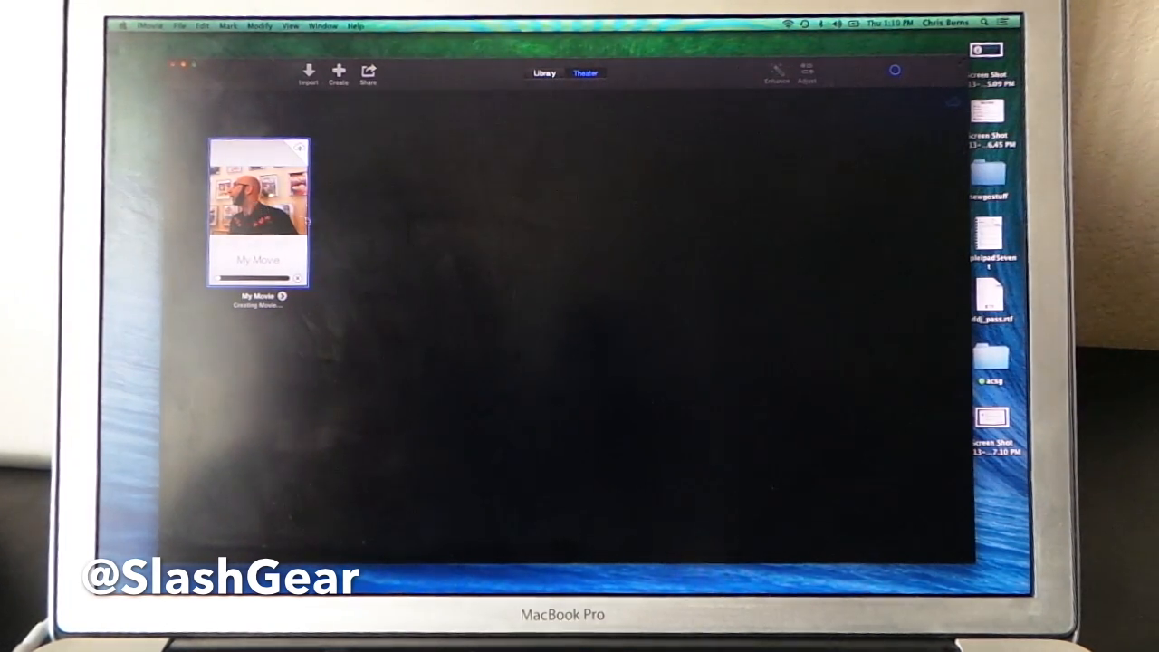
# Set up exporting My Movie as a file at HD 720p (1280 x 720)
pyautogui.click(367, 74)
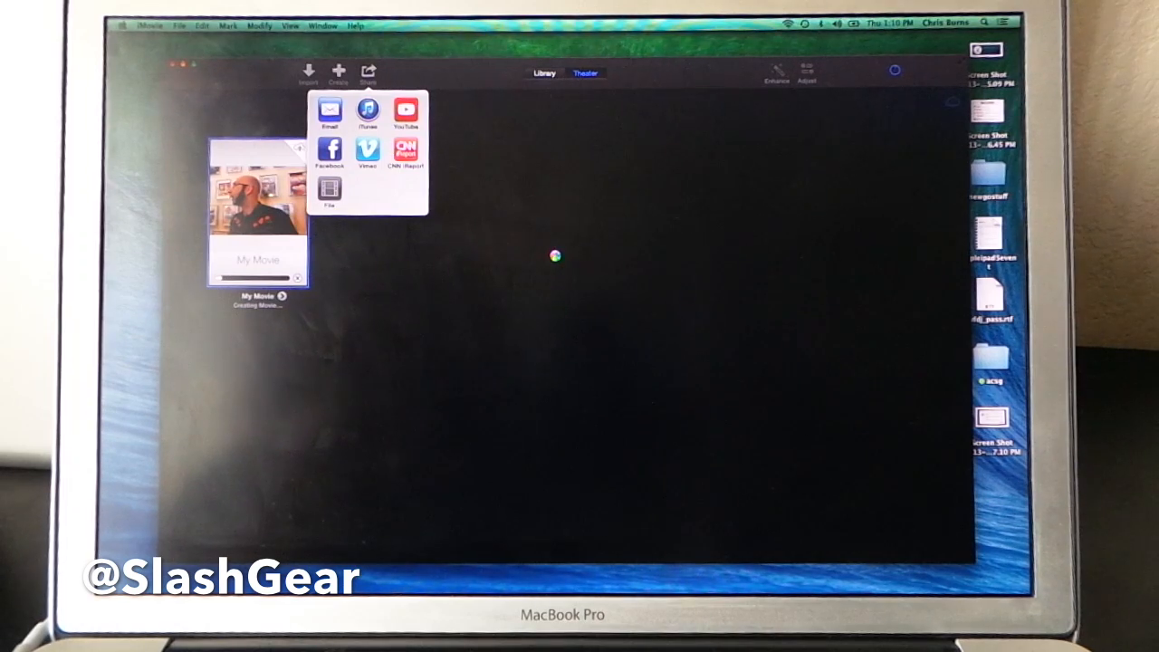
pyautogui.click(329, 190)
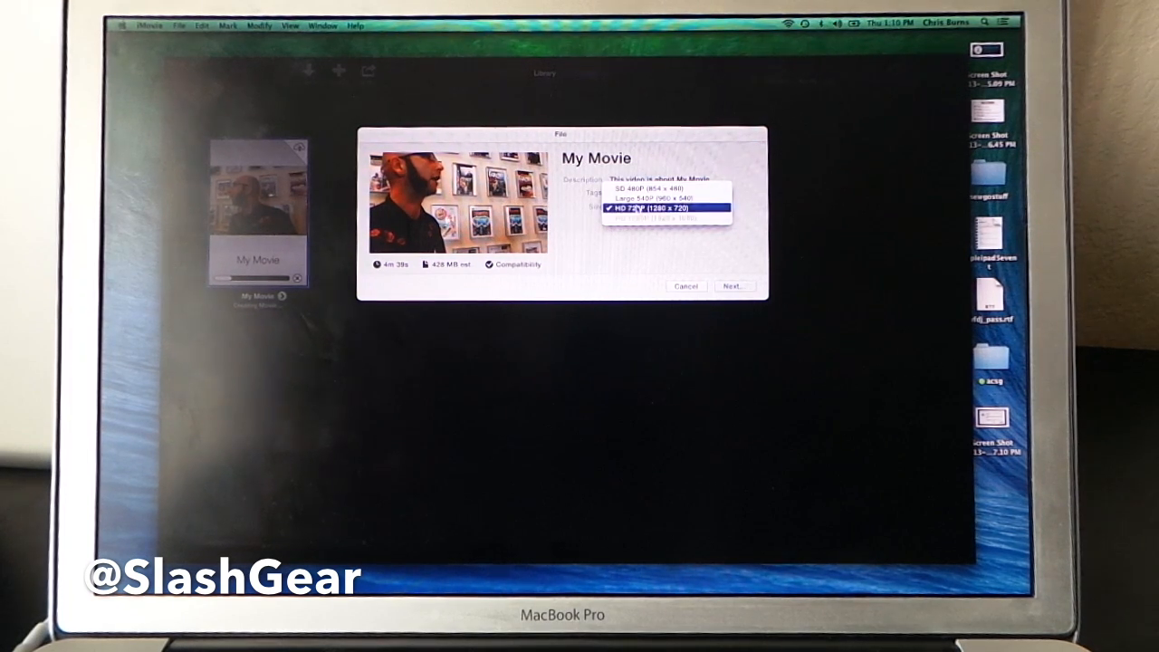
pyautogui.click(665, 207)
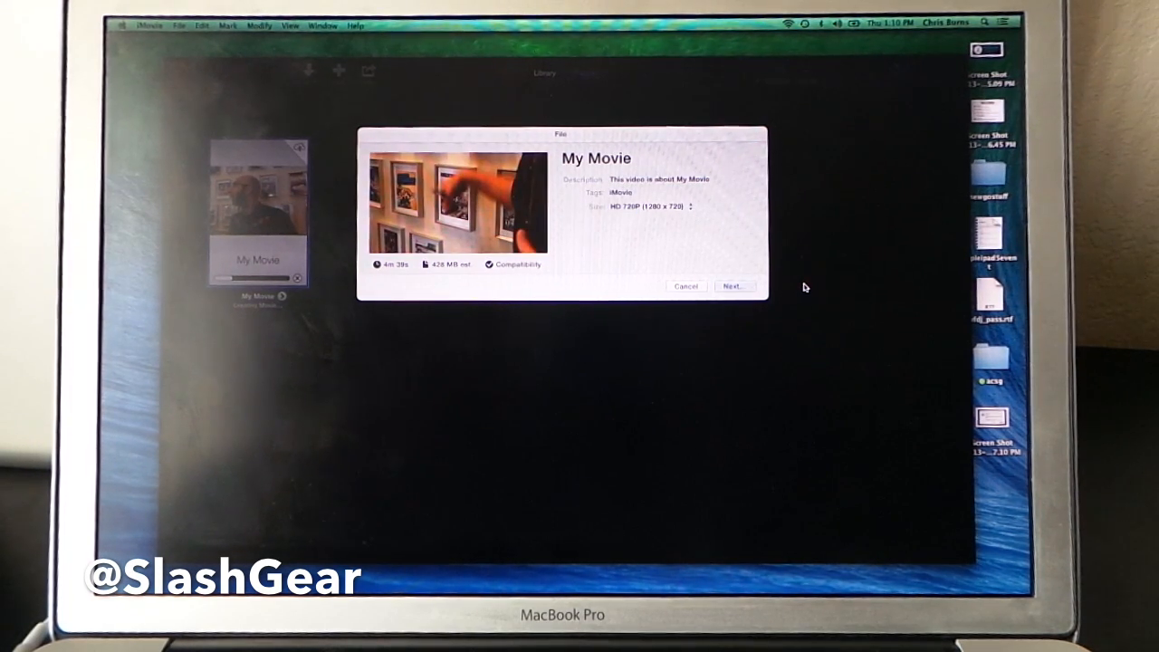